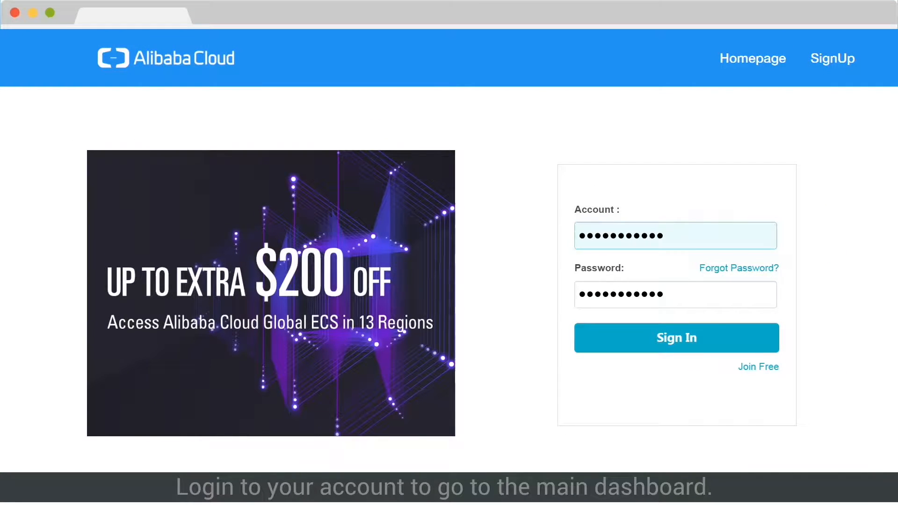
Sign in from the login form to reach the console dashboard.
click(675, 337)
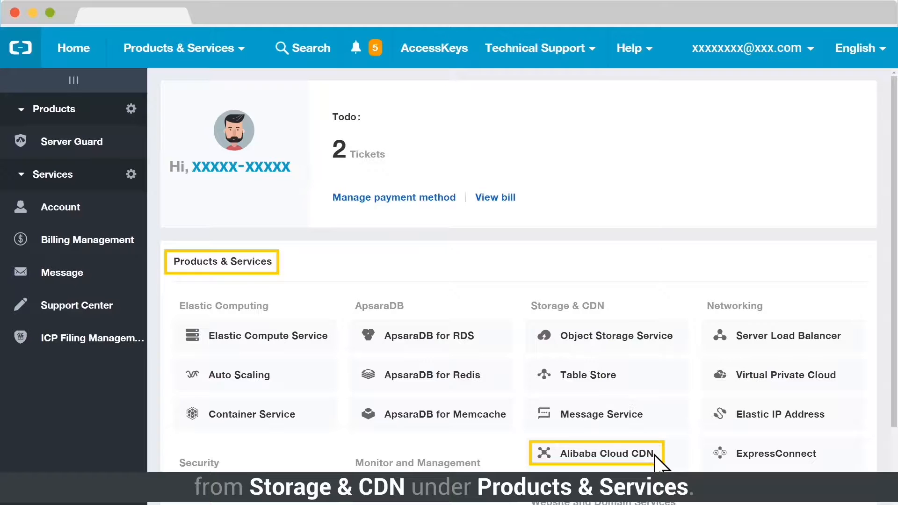
Activate Alibaba Cloud CDN with PayByTraffic billing.
click(596, 454)
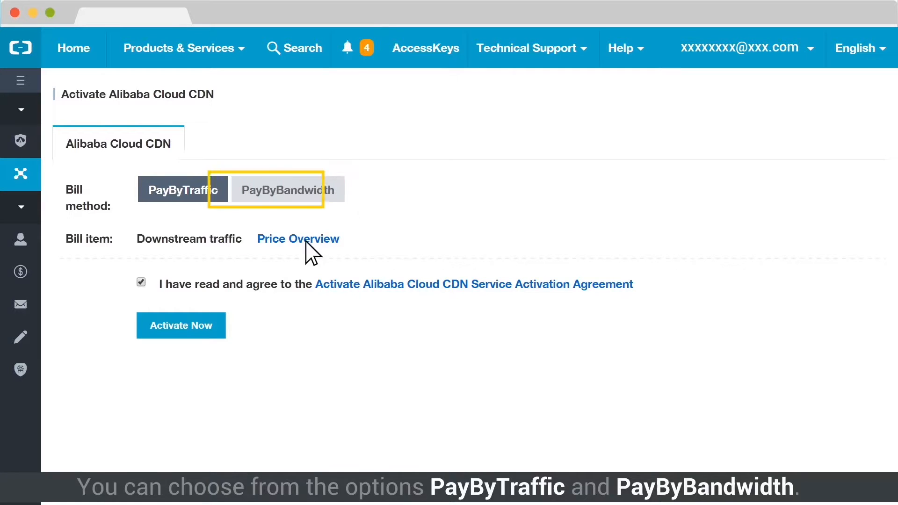
click(183, 189)
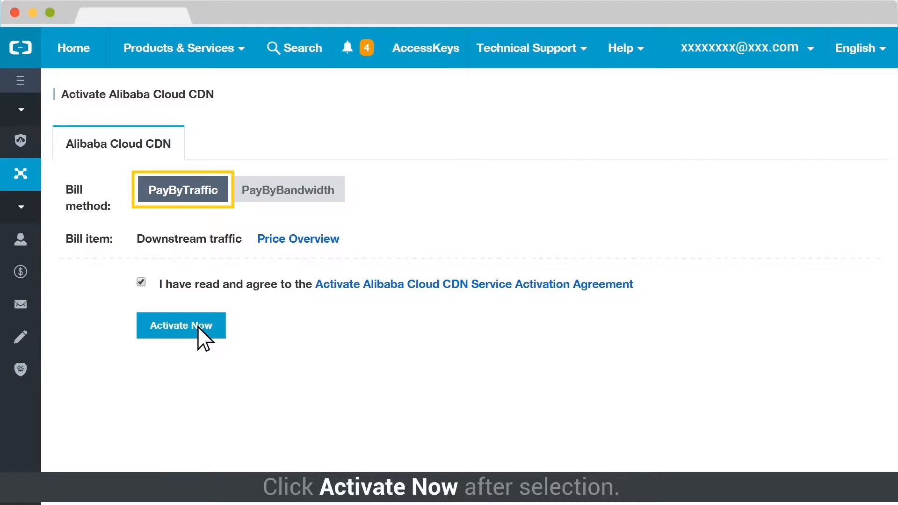
click(181, 326)
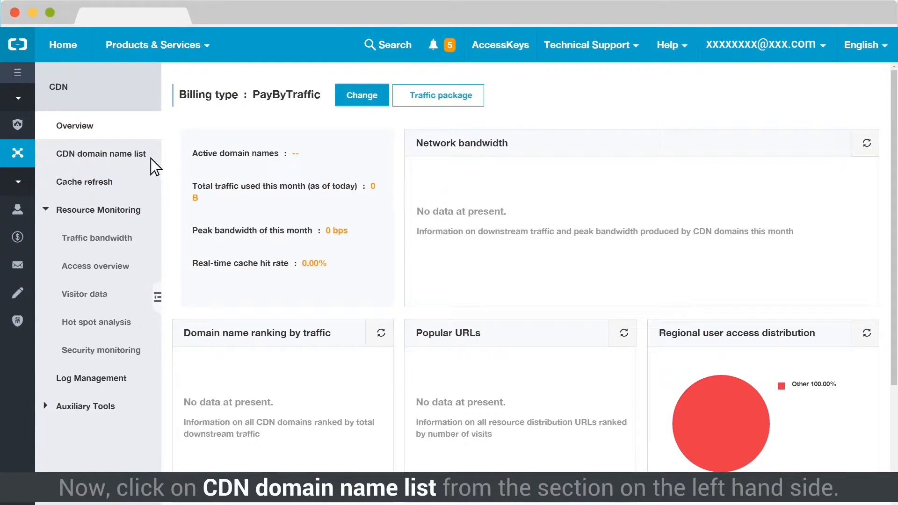
Open the CDN domain name list and start adding a new domain.
click(101, 154)
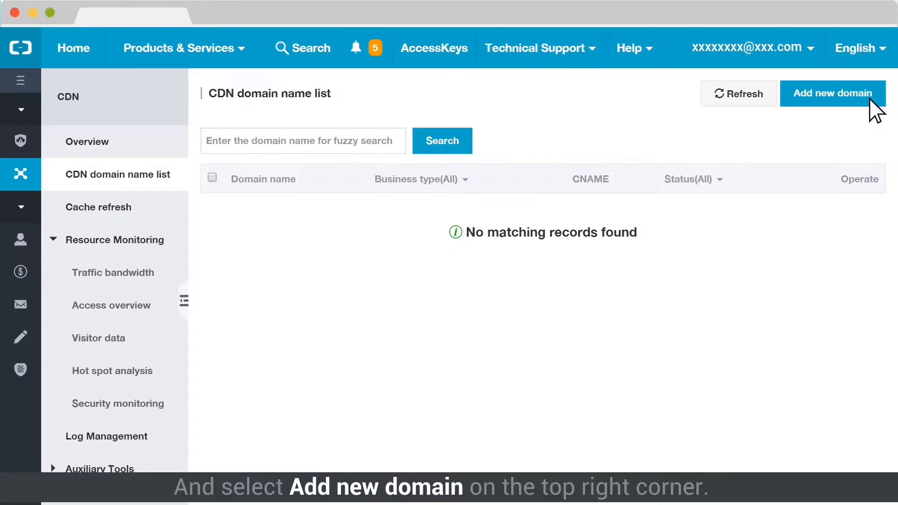
click(833, 93)
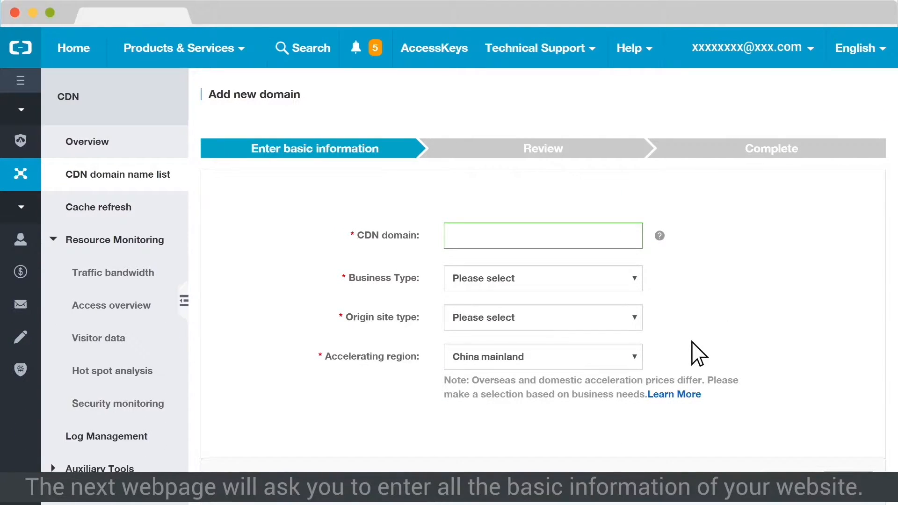
Add sampletrailasia.com with Images and small files acceleration and an IP origin, verified and submitted.
text(sampletrailasia.com)
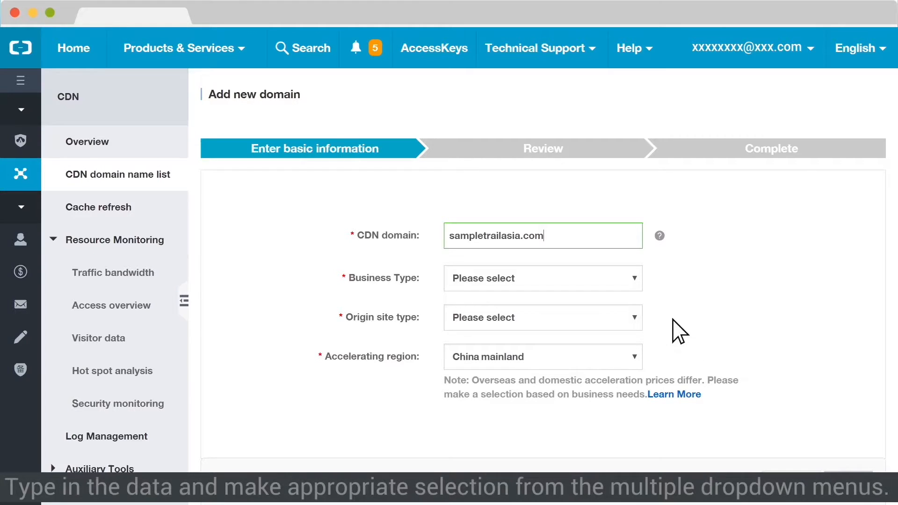
click(542, 278)
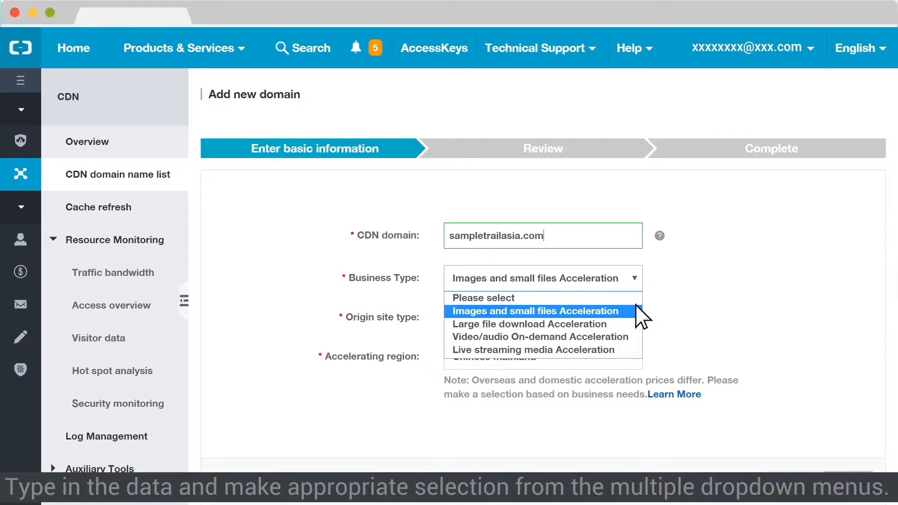
click(543, 317)
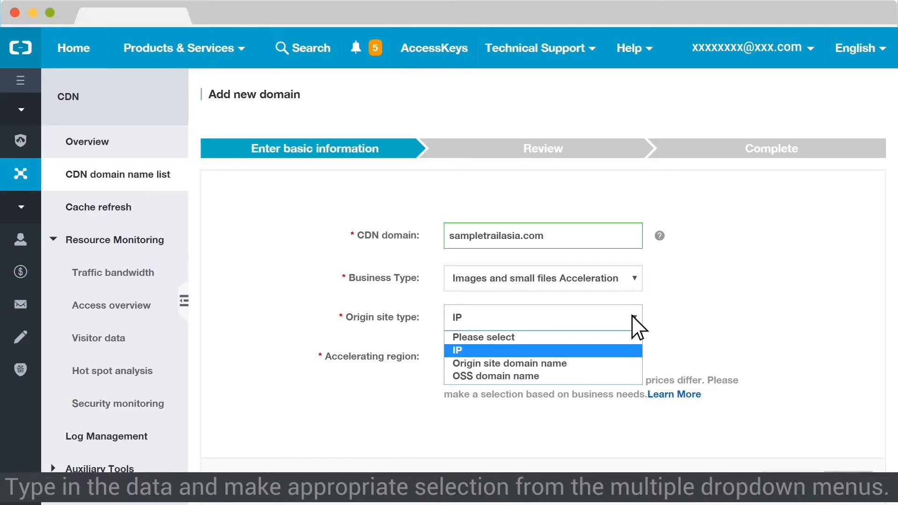
click(456, 350)
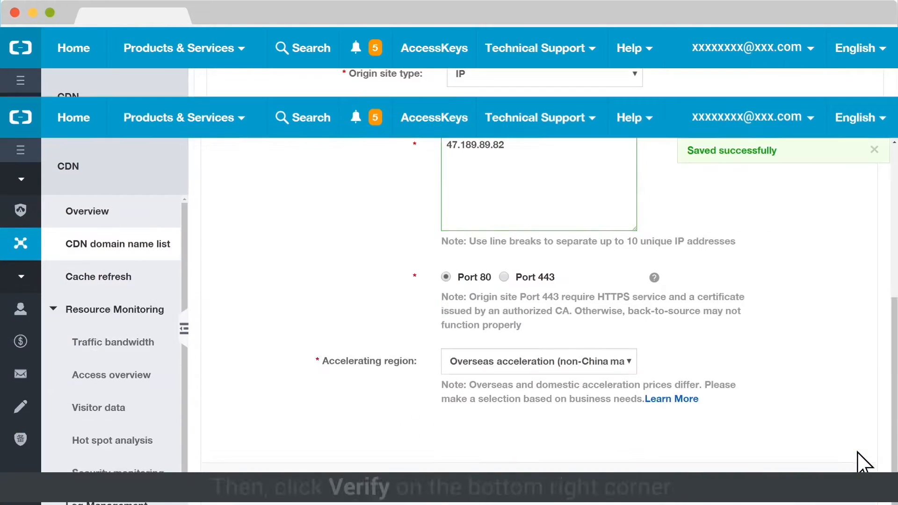
click(827, 429)
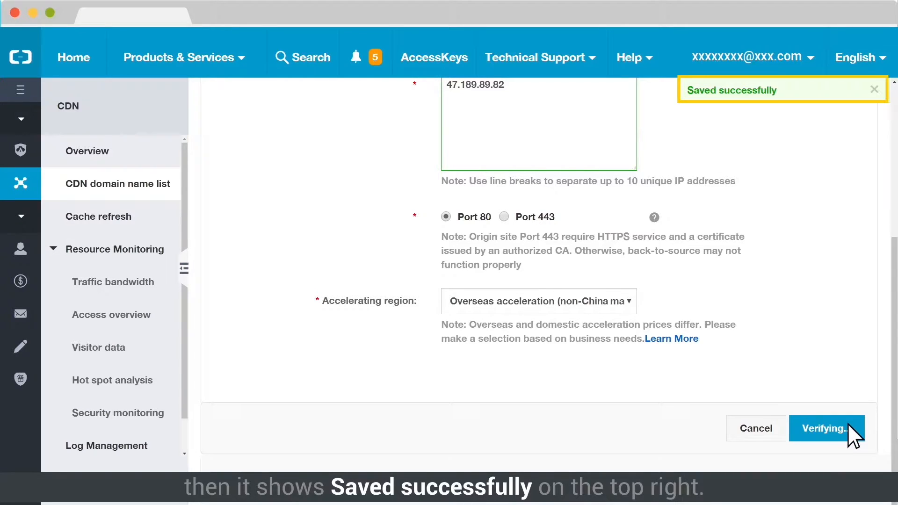
click(827, 429)
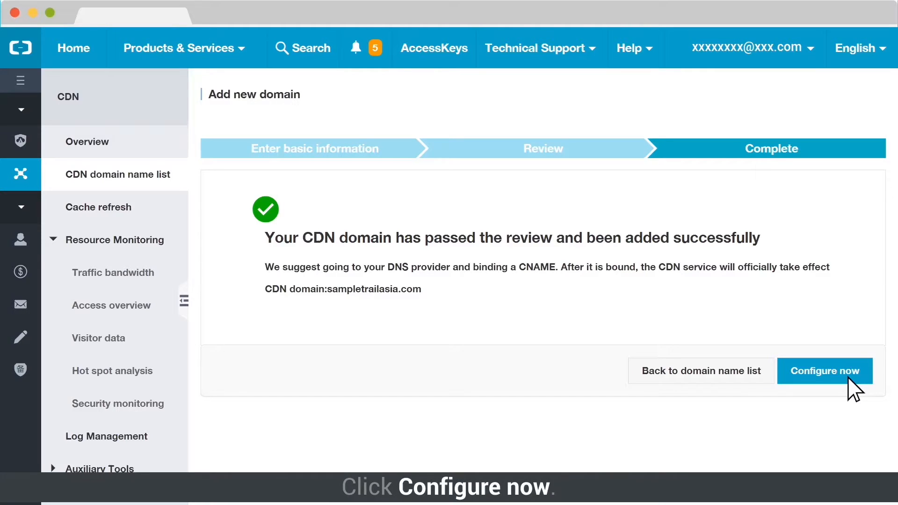
Open sampletrailasia.com's configuration page, then return to the CDN domain name list.
click(824, 370)
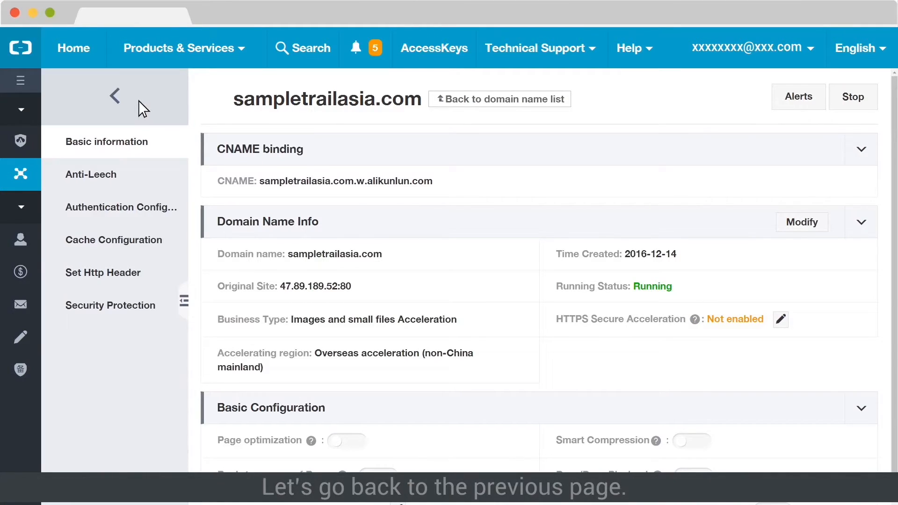
click(114, 96)
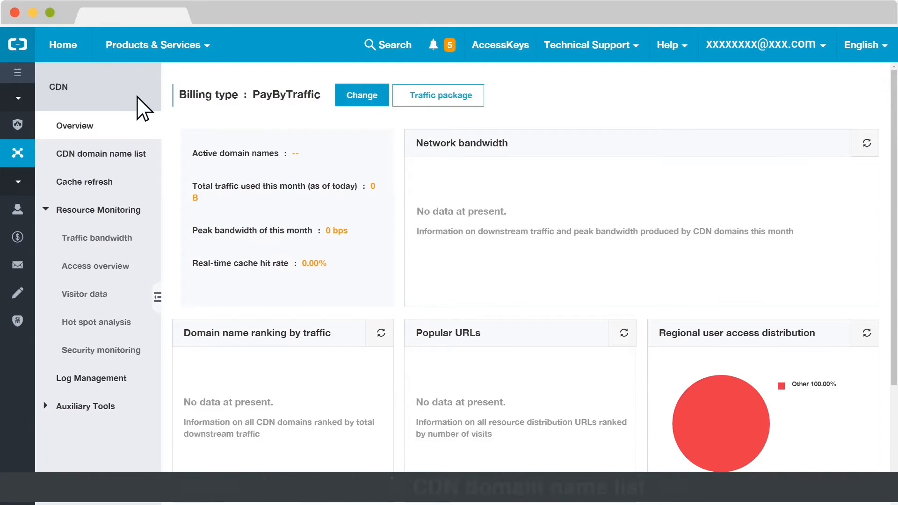
click(100, 153)
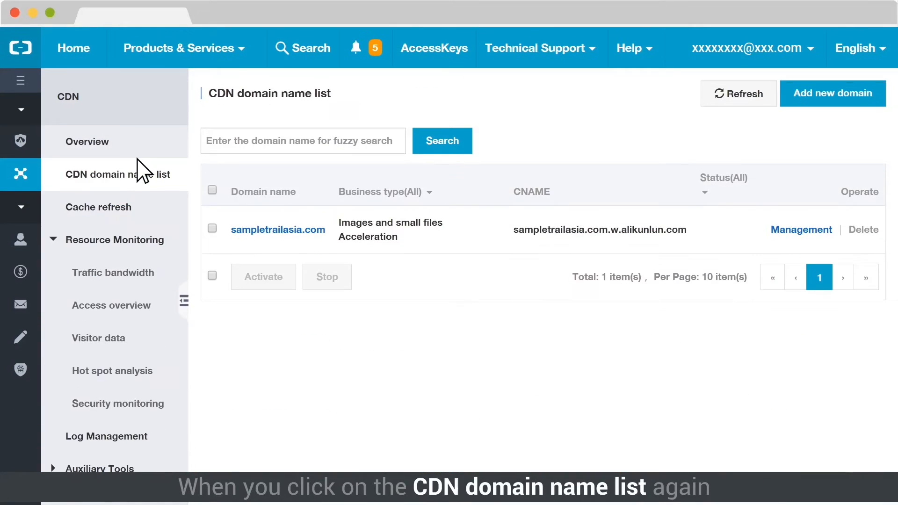
click(113, 174)
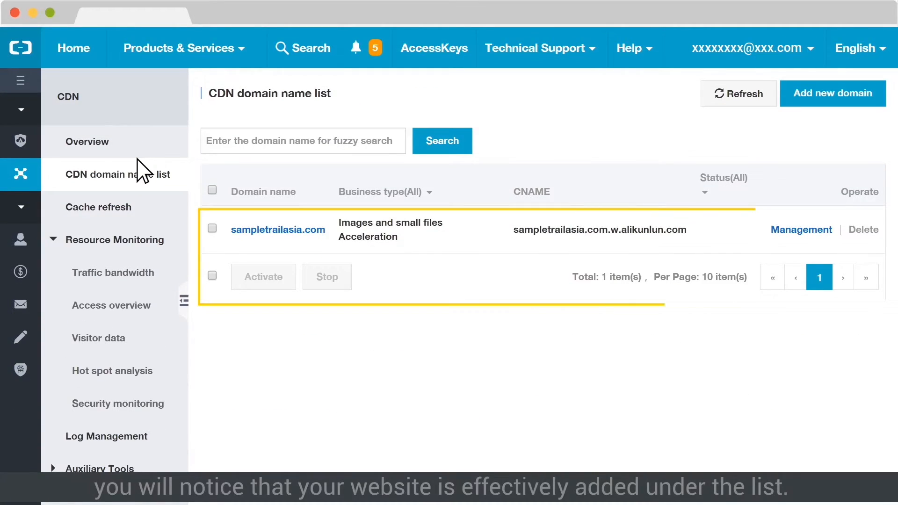